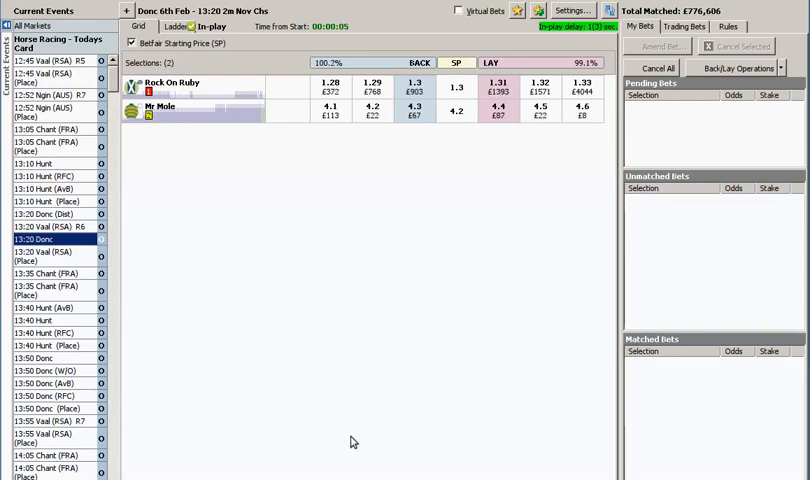
{"action": "mouse_move", "coordinate": [368, 414]}
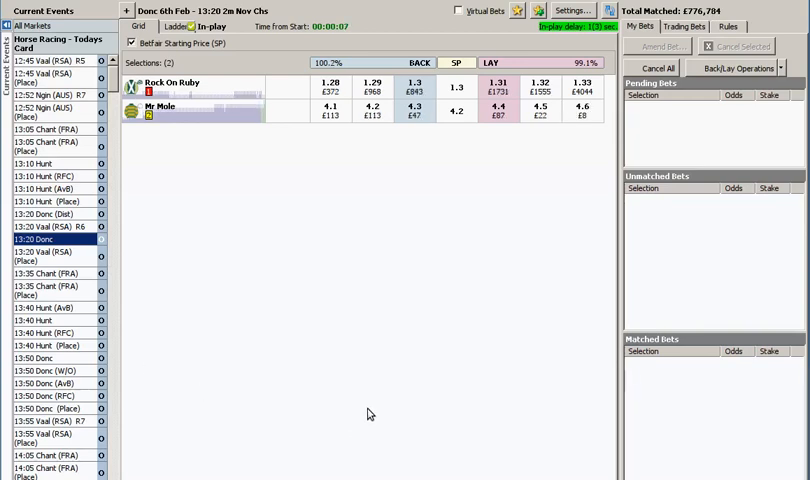